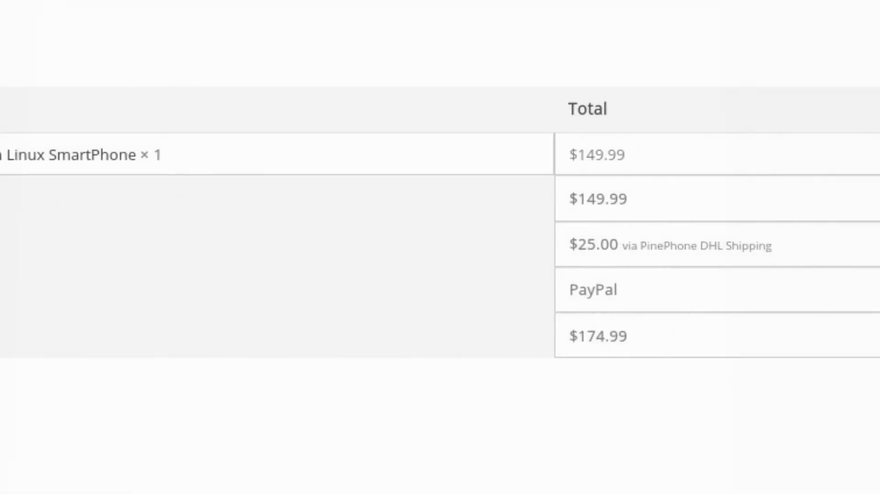
# Delete the default cube and show the Add menu of new object types
pyautogui.hscroll(-3)
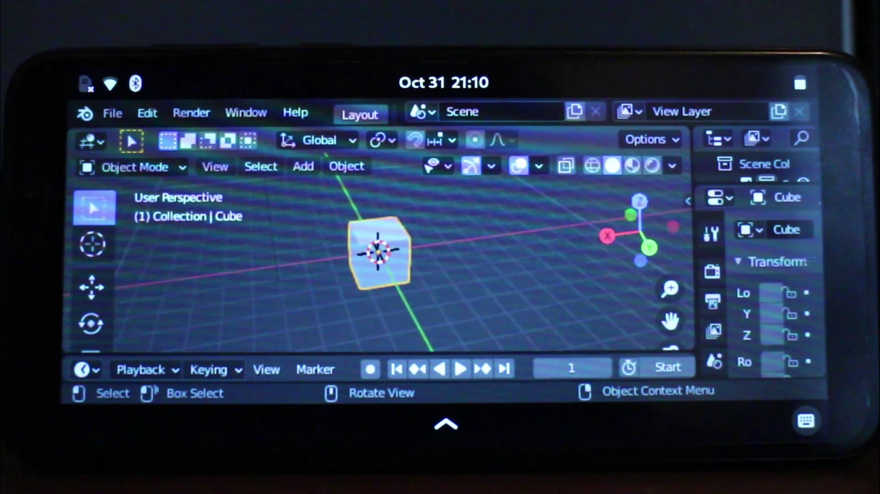
pyautogui.click(303, 166)
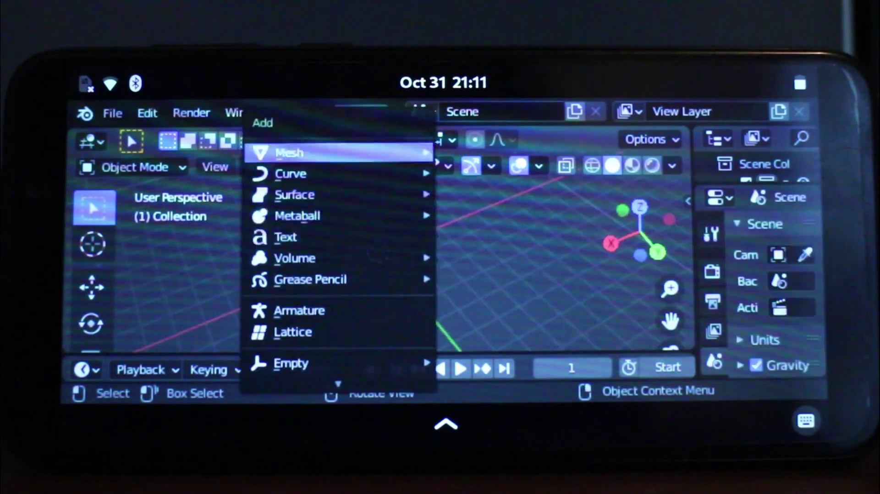